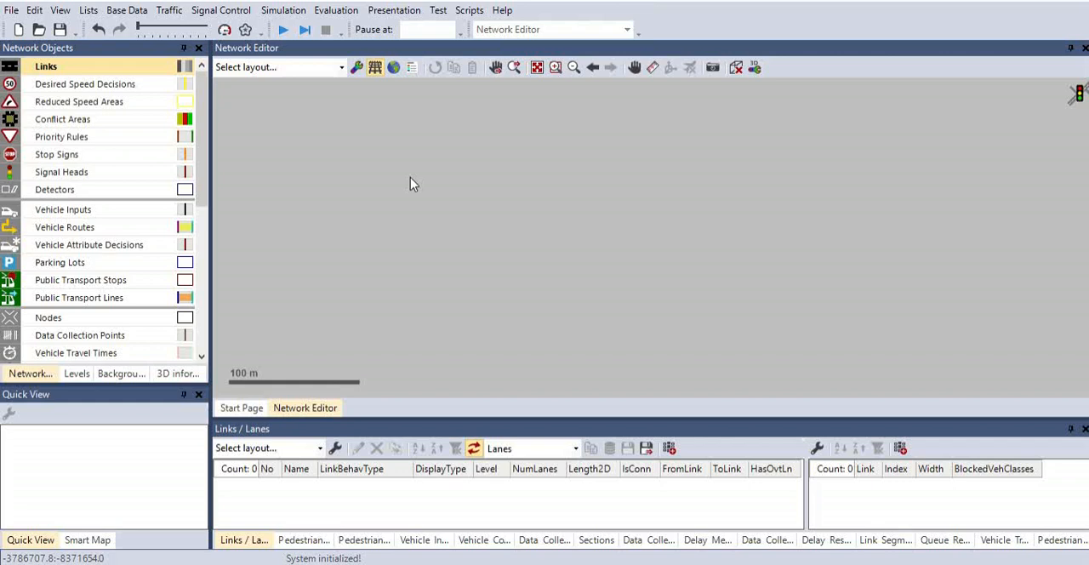
mouse_move(239, 233)
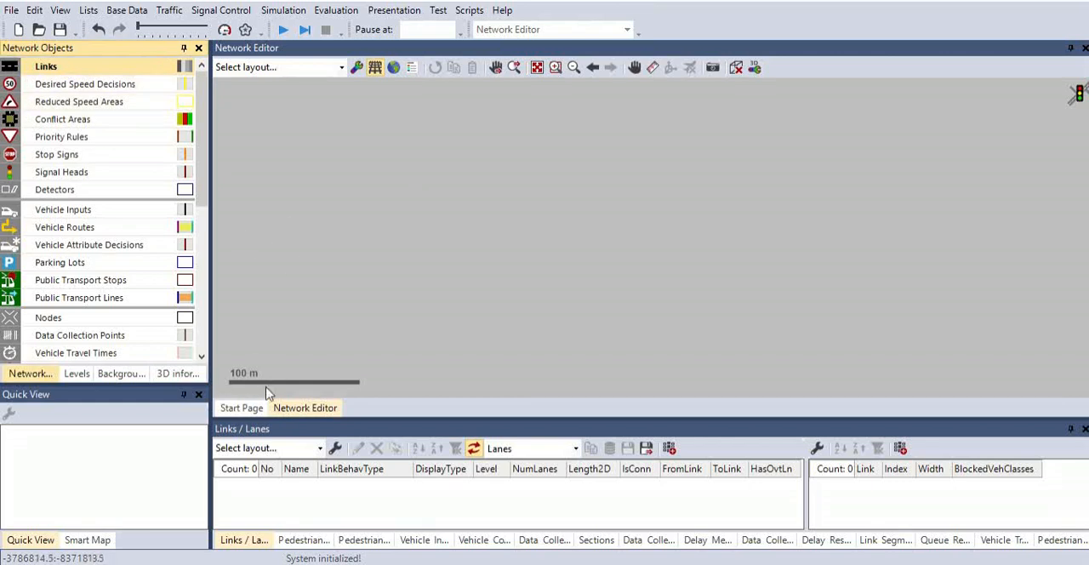
mouse_move(234, 230)
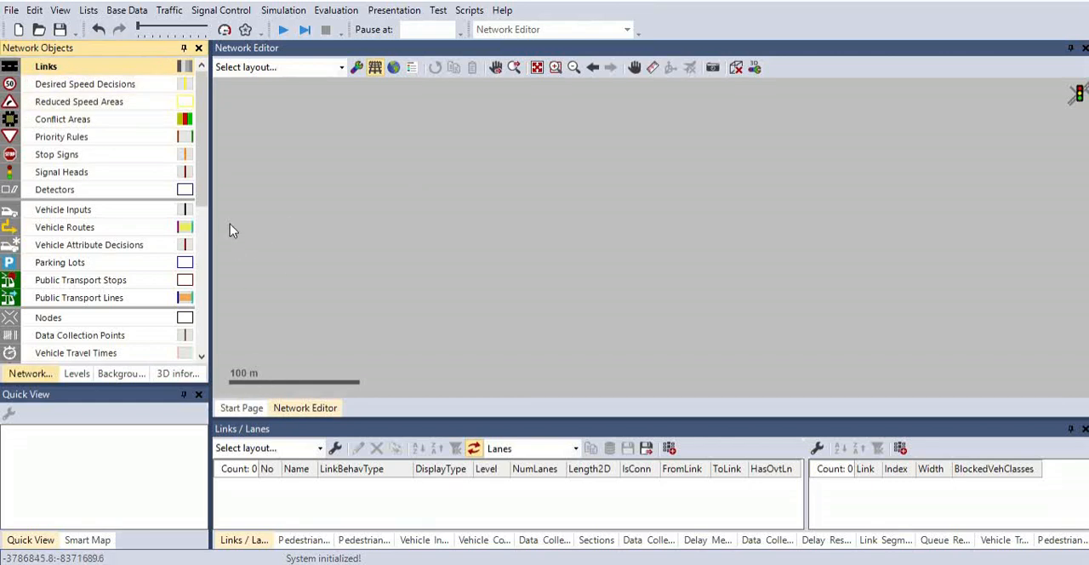
Step: Draw Link 1, a single-lane urban motorized road about 500 m long
drag(252, 224, 304, 225)
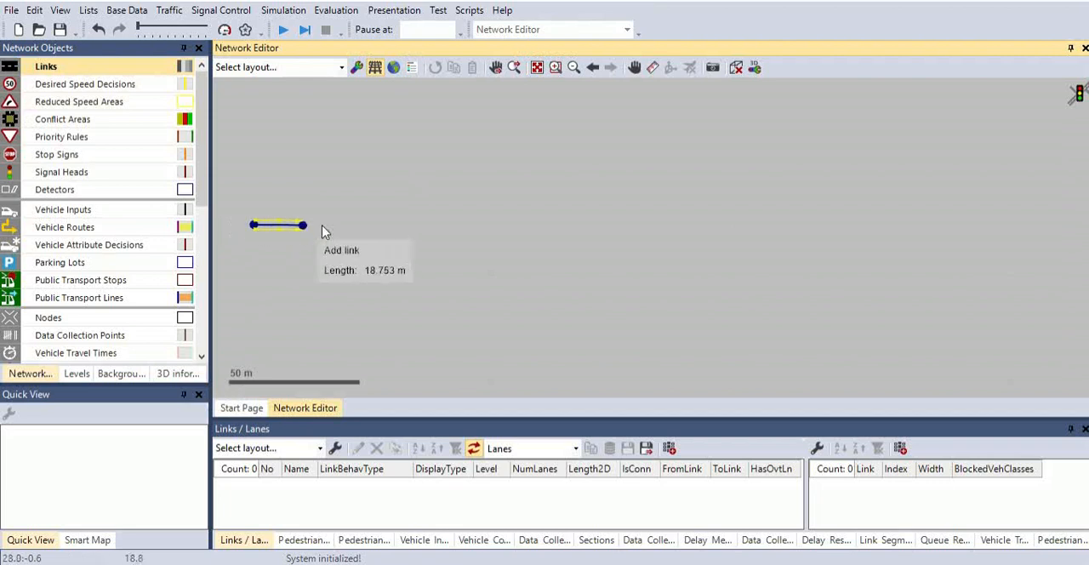
drag(285, 225, 976, 225)
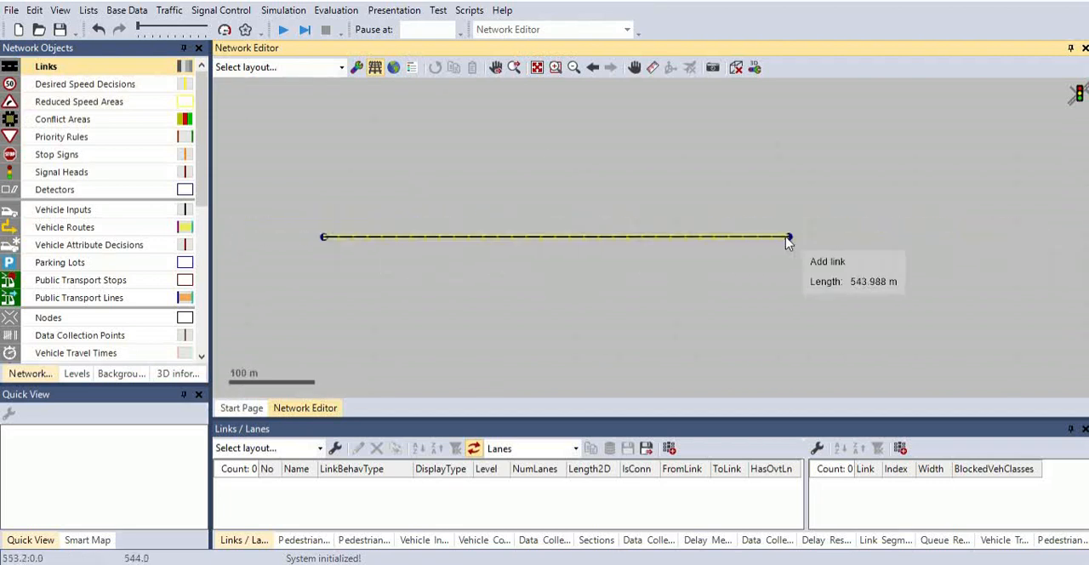
drag(787, 237, 753, 237)
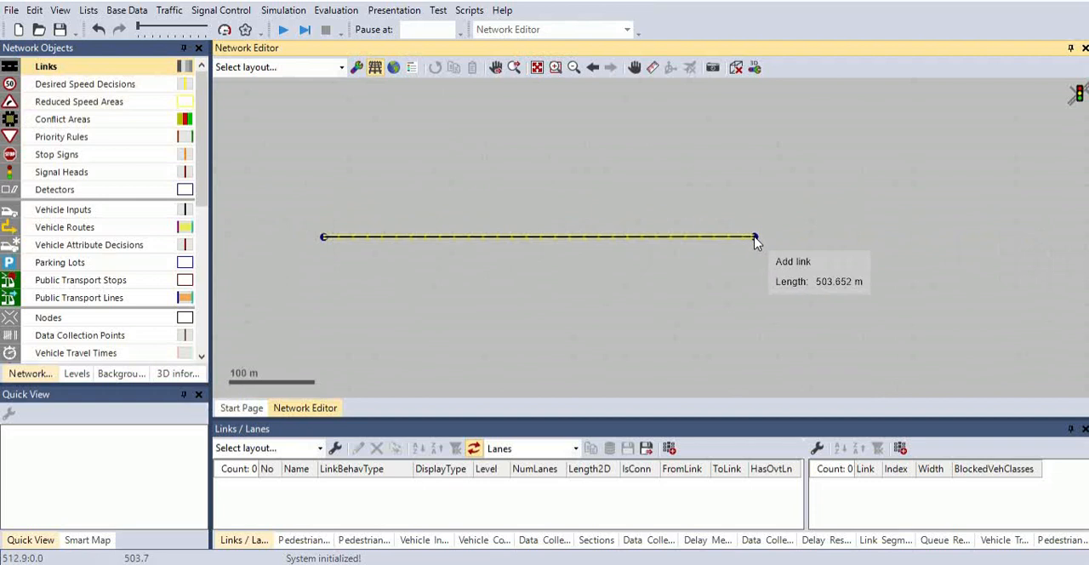
click(751, 236)
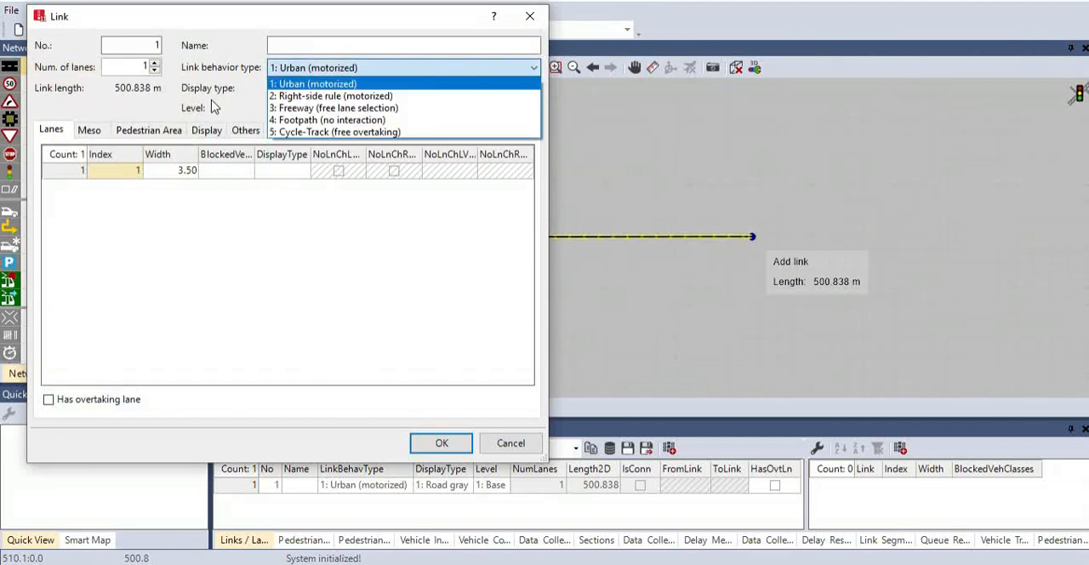
click(441, 443)
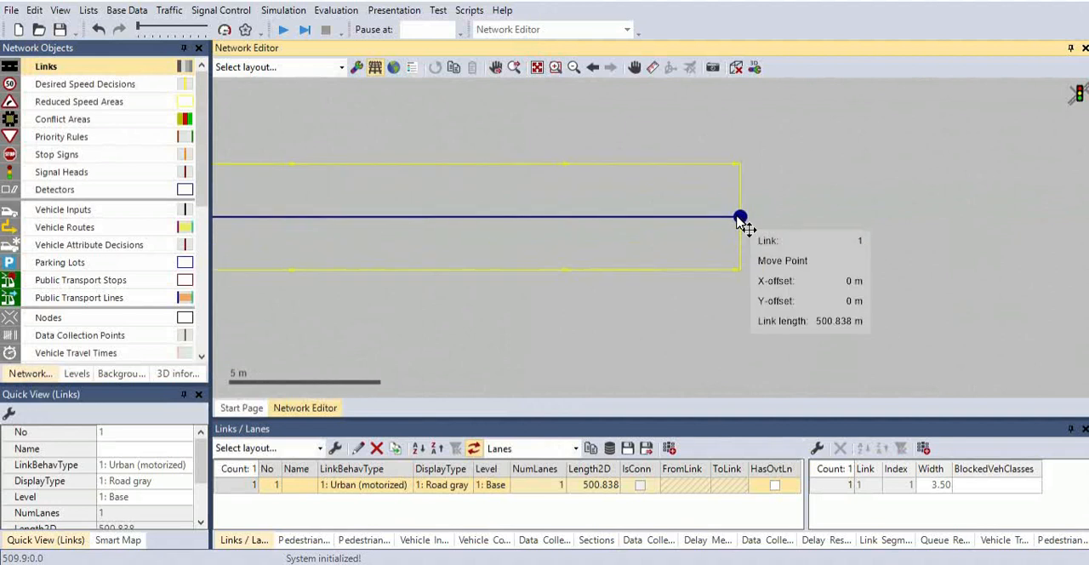
Step: Pull Link 1's end point left until Length2D reads about 500.019 m
drag(741, 218, 731, 219)
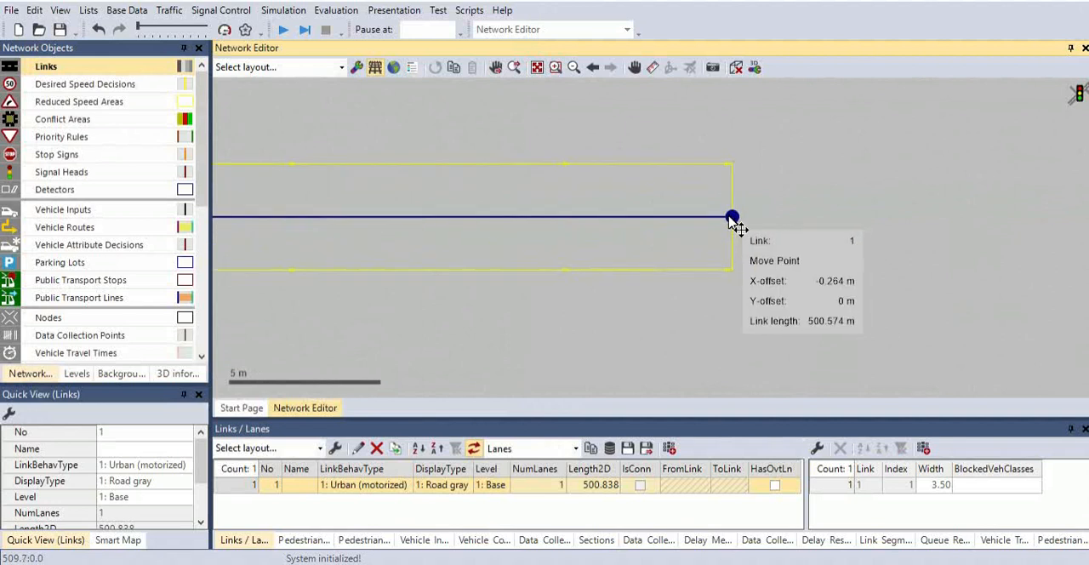
drag(732, 218, 722, 218)
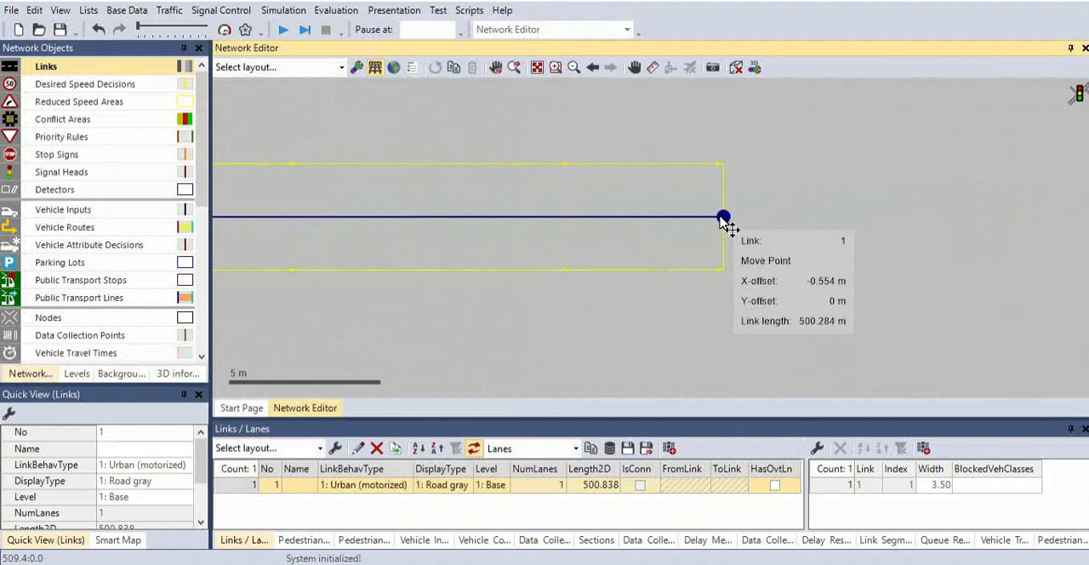
drag(723, 217, 713, 217)
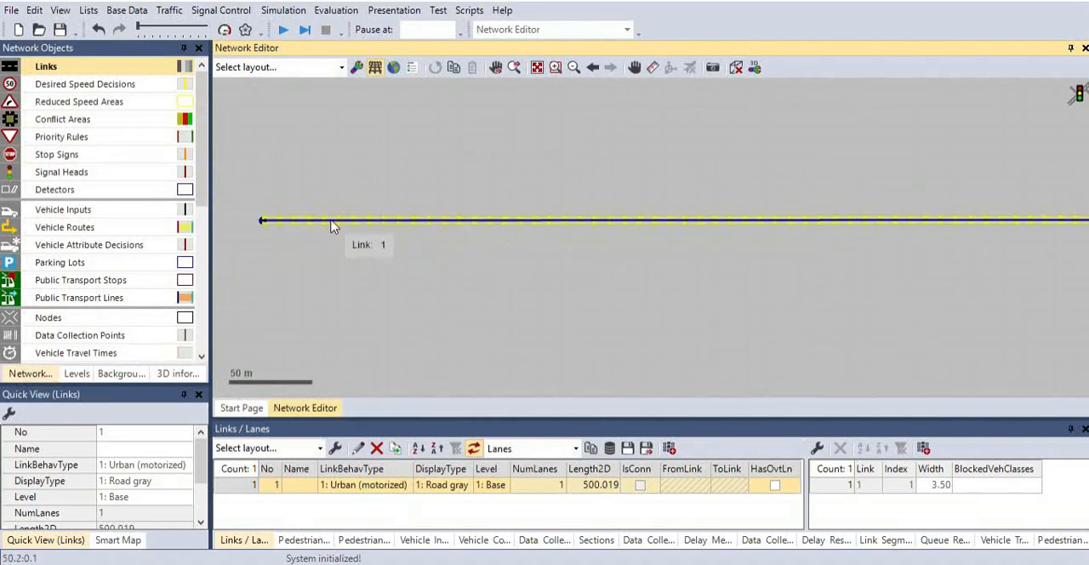
mouse_move(724, 298)
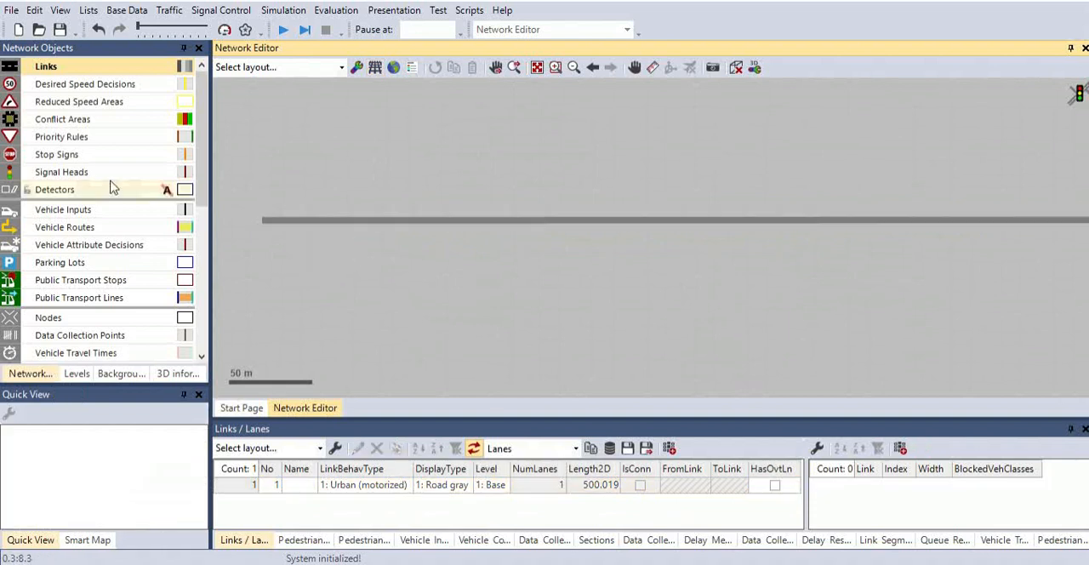
Step: Copy Link 1 and place the pasted Link 2 alongside it
click(368, 221)
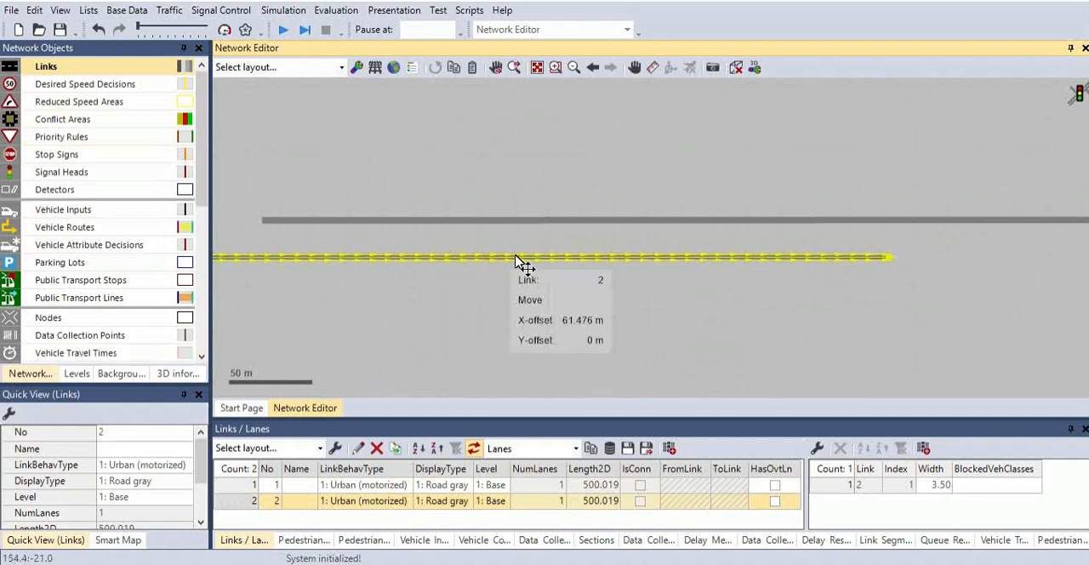
drag(523, 264, 706, 238)
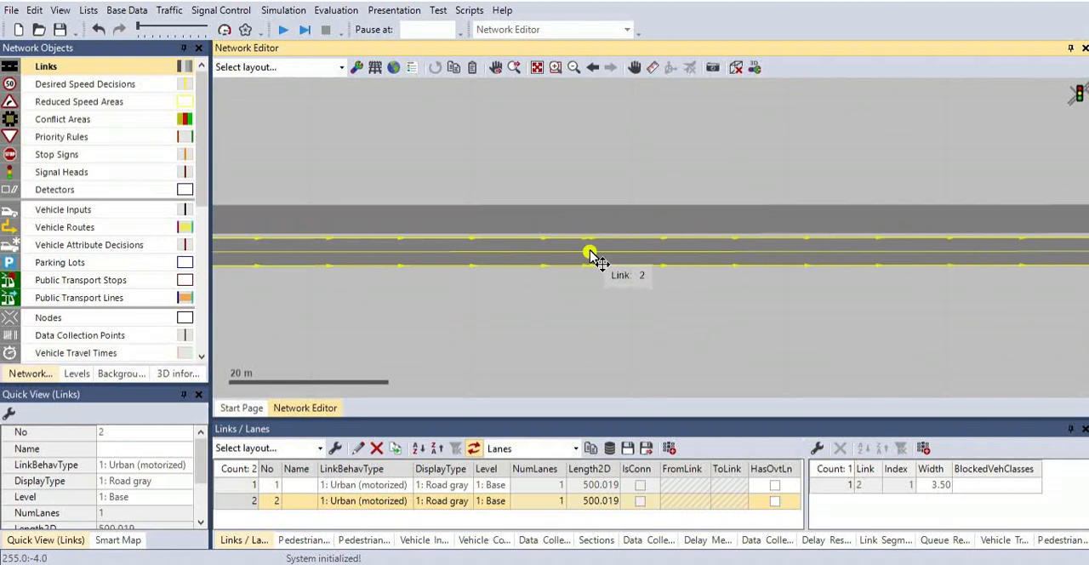
mouse_move(570, 255)
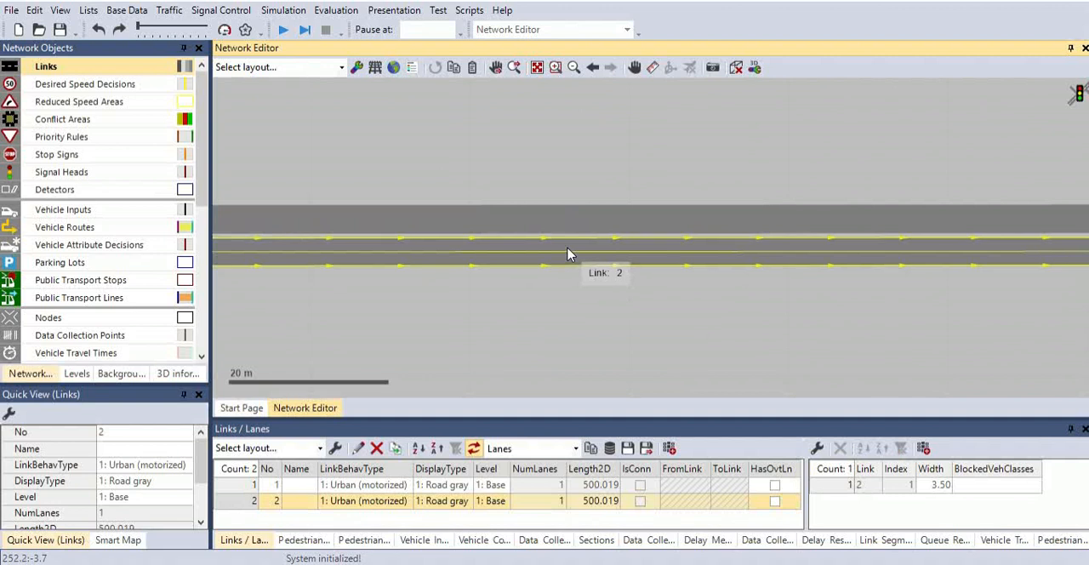
Step: Open Link 2's context menu to invert its direction
right_click(569, 254)
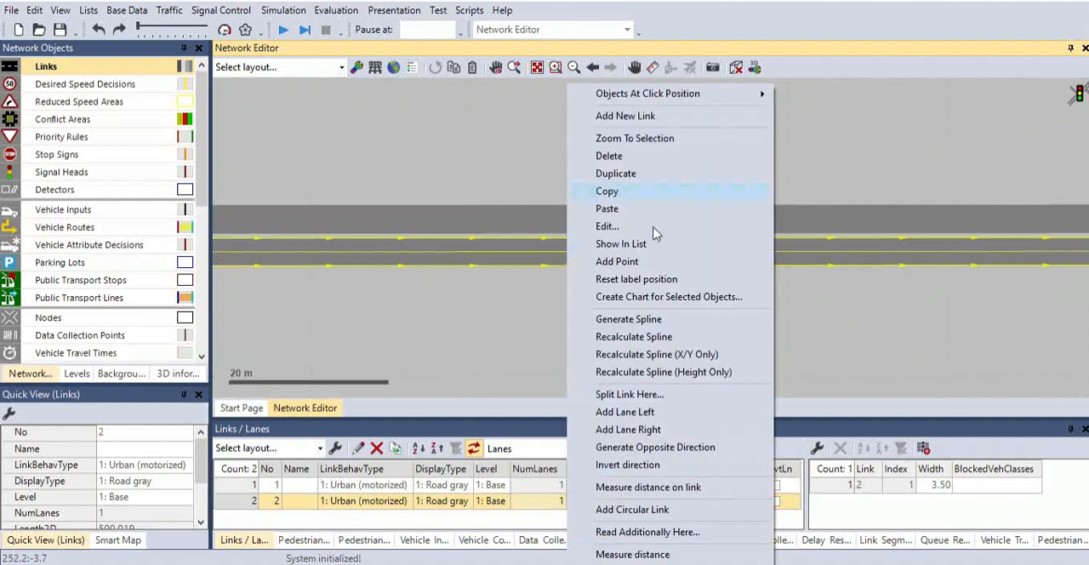
mouse_move(668, 465)
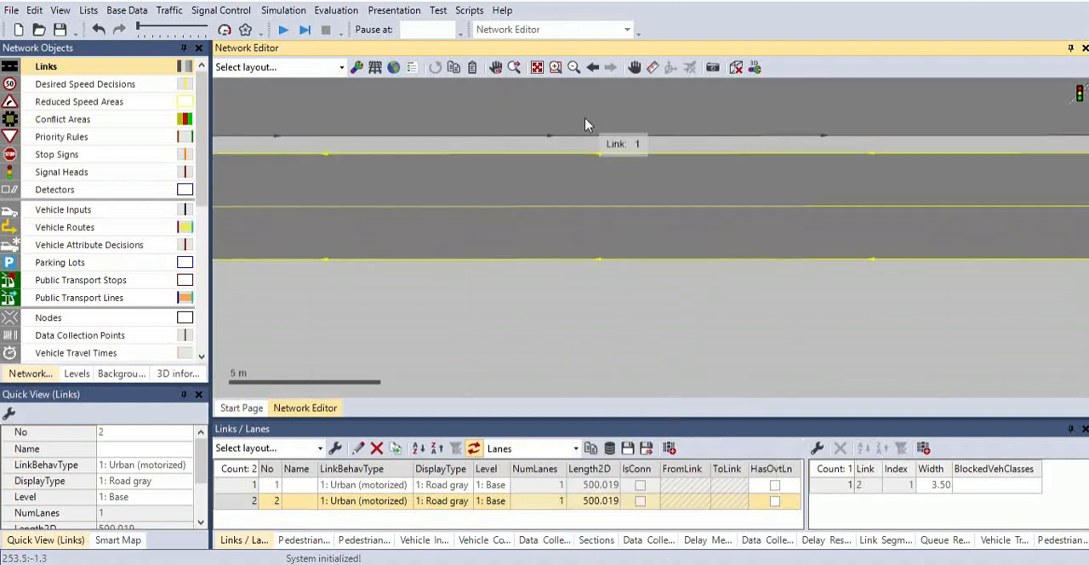
mouse_move(551, 138)
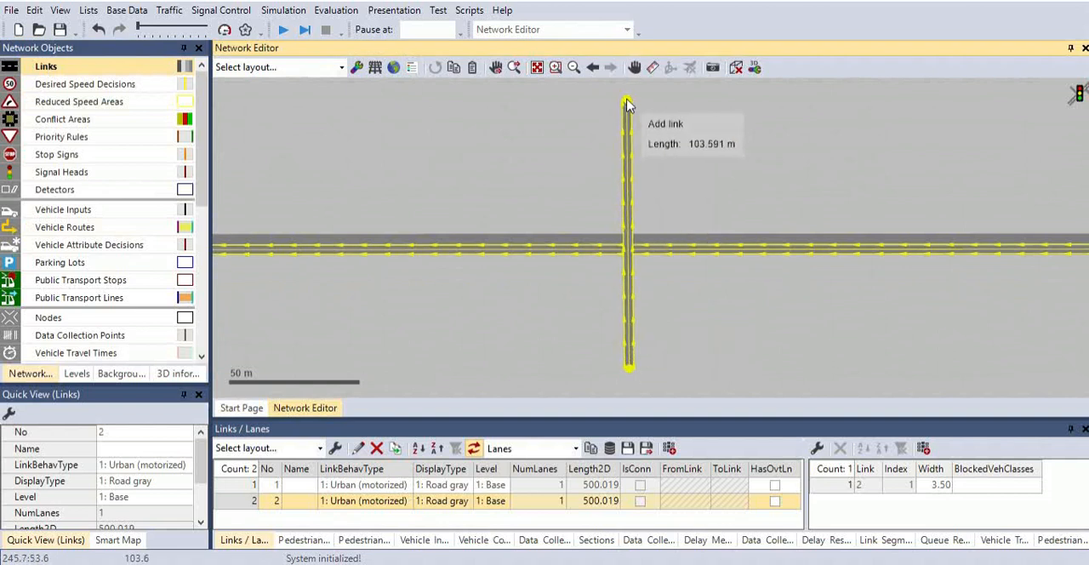
Step: Draw Link 3, a ~58 m vertical urban link crossing both road links
drag(628, 104, 628, 153)
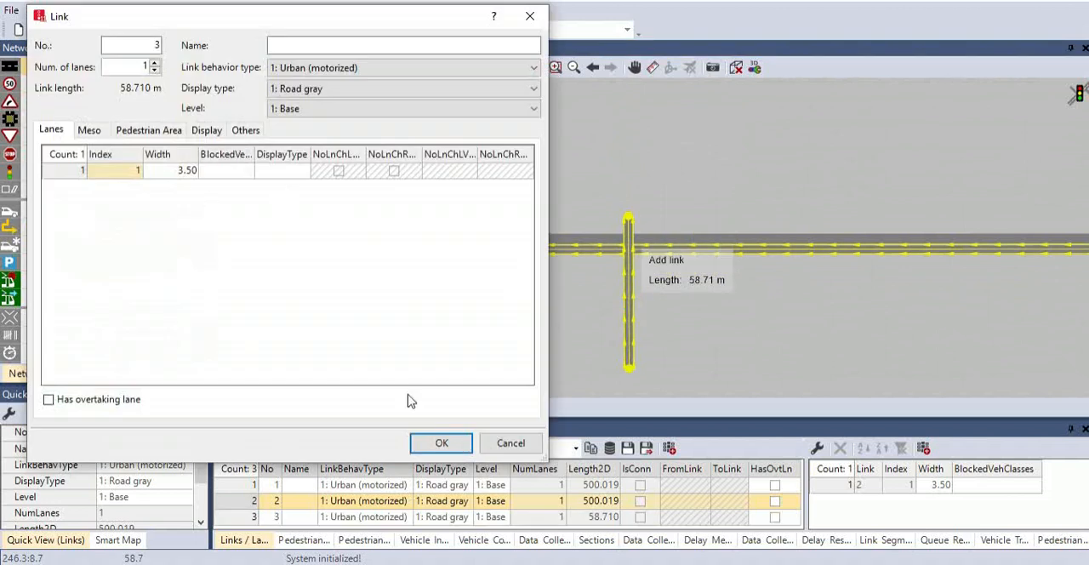
click(441, 443)
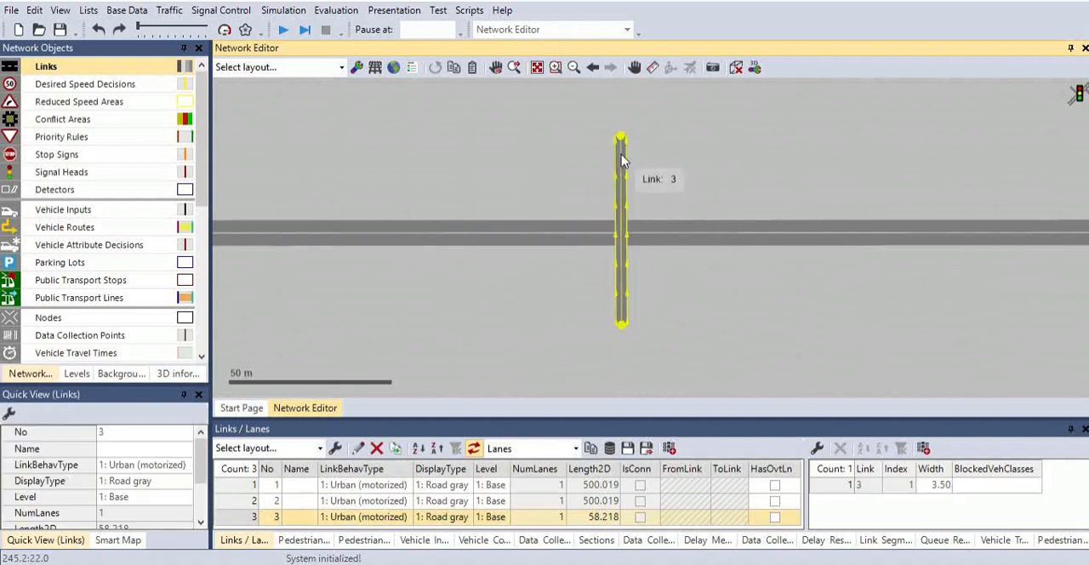
Step: Give Link 3 the Pedestrian area gray display and Footpath (no interaction) behavior
double_click(622, 230)
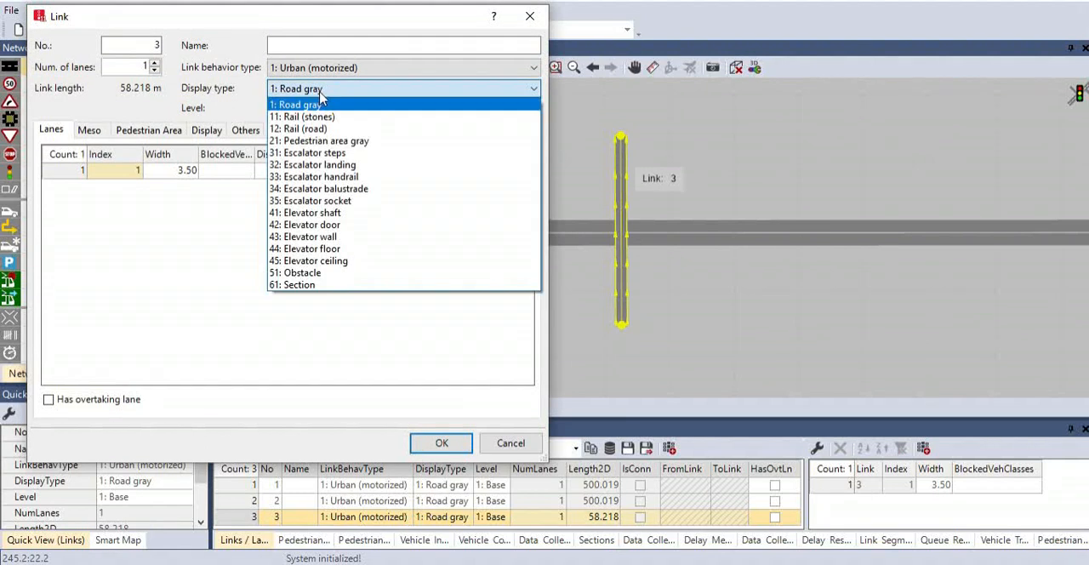
mouse_move(348, 141)
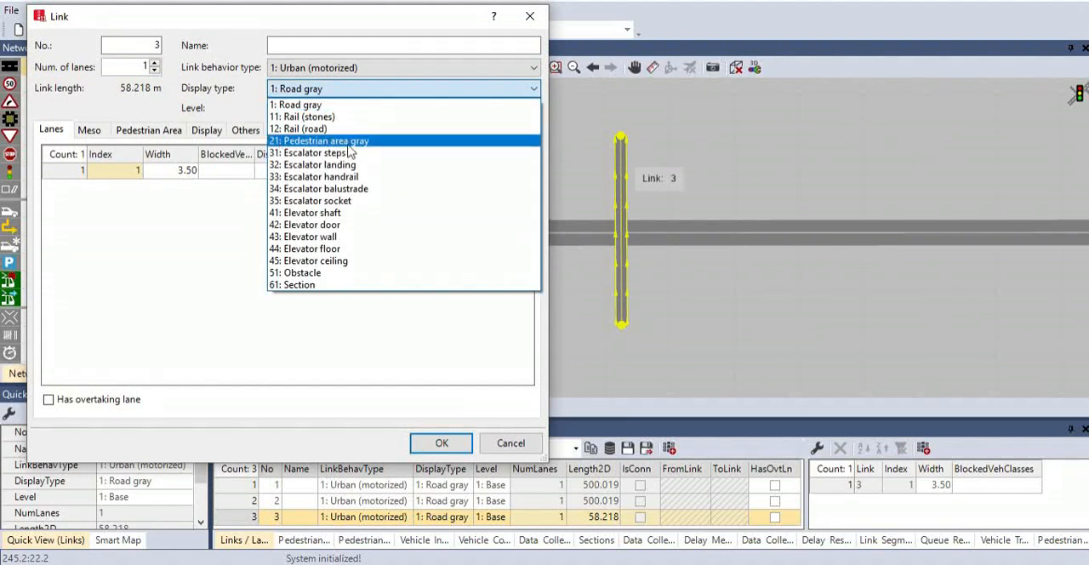
click(319, 140)
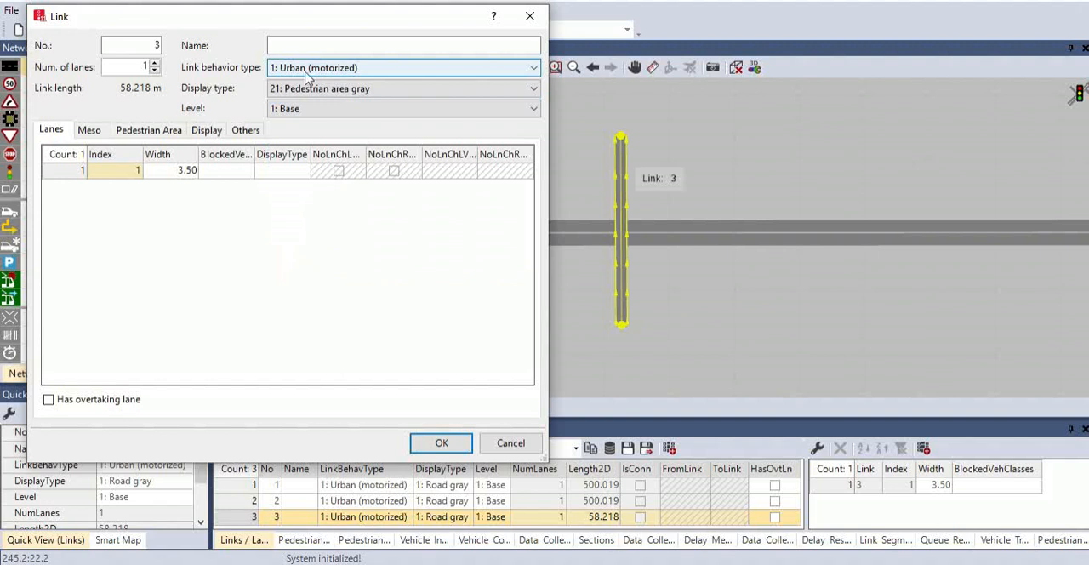
click(400, 67)
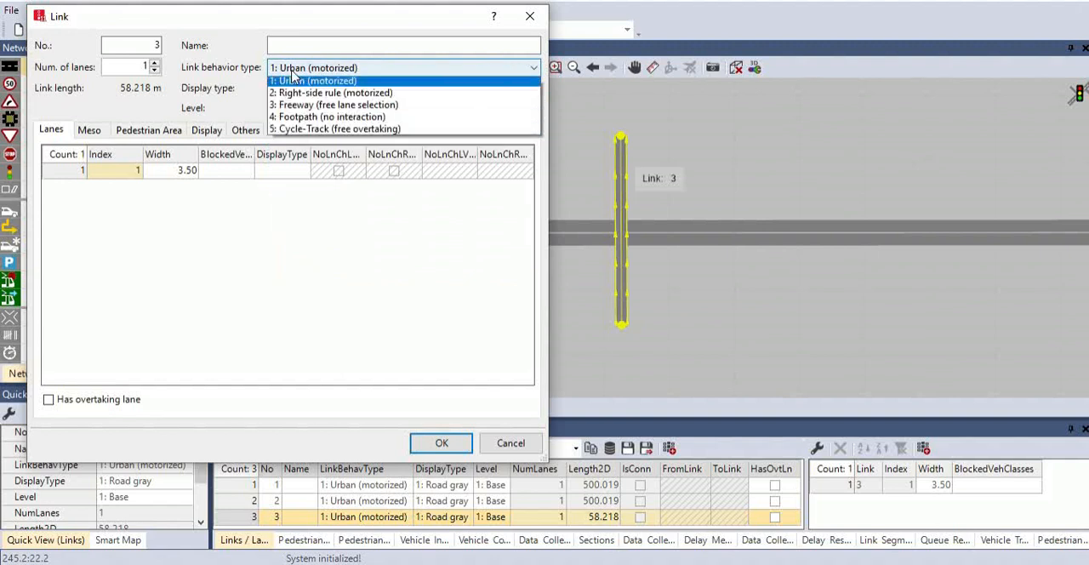
mouse_move(354, 119)
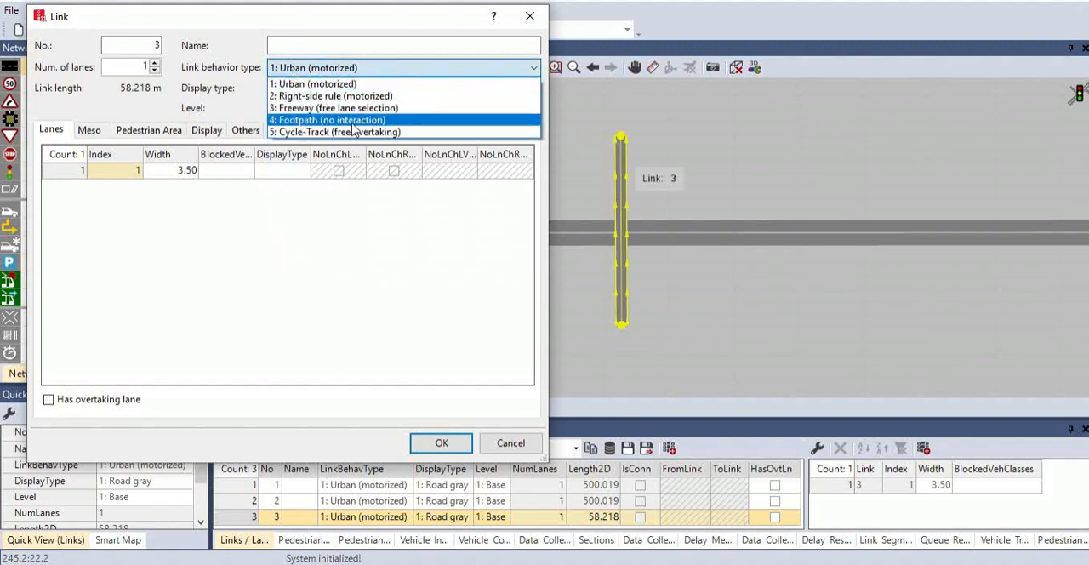
click(327, 120)
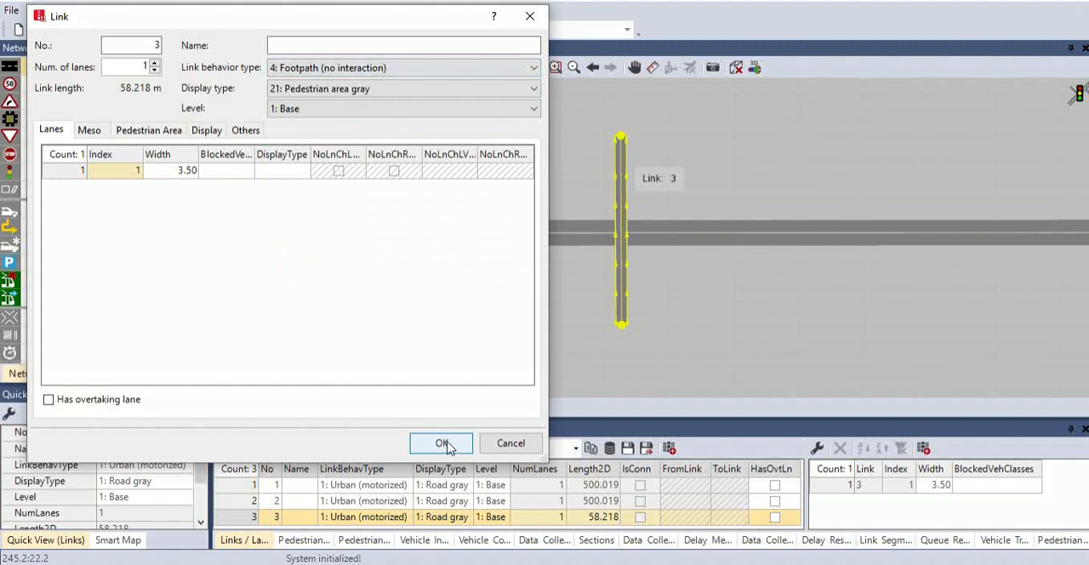
Step: Confirm the footpath settings and give the footpath priority at both conflict areas
click(441, 443)
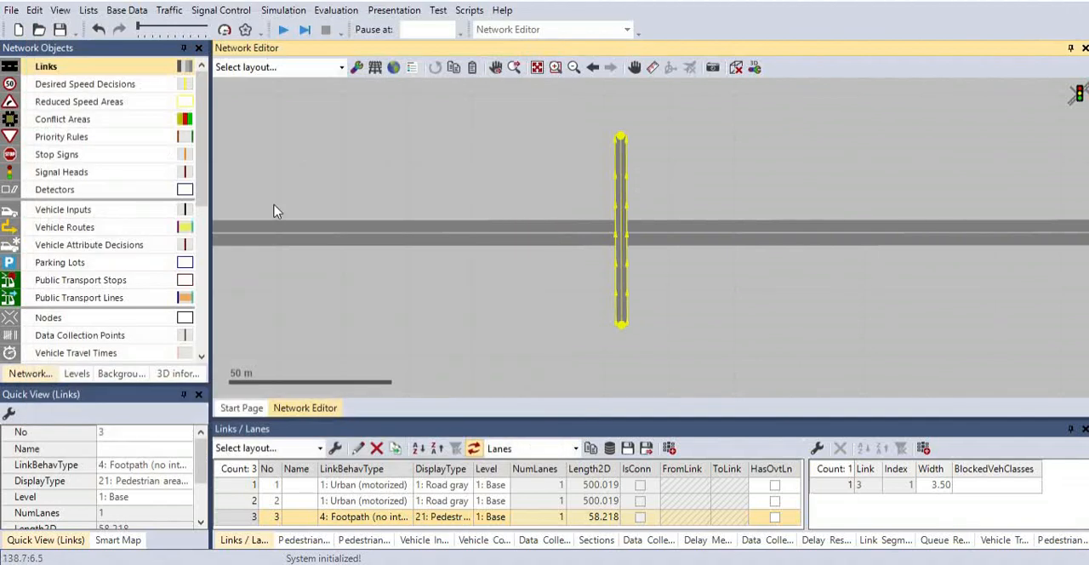
click(64, 119)
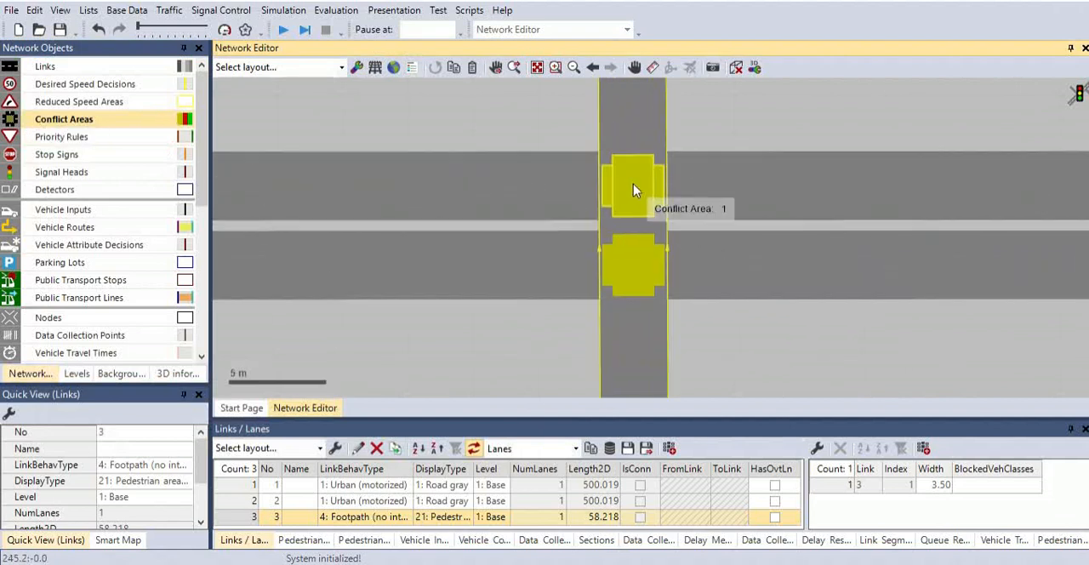
click(633, 185)
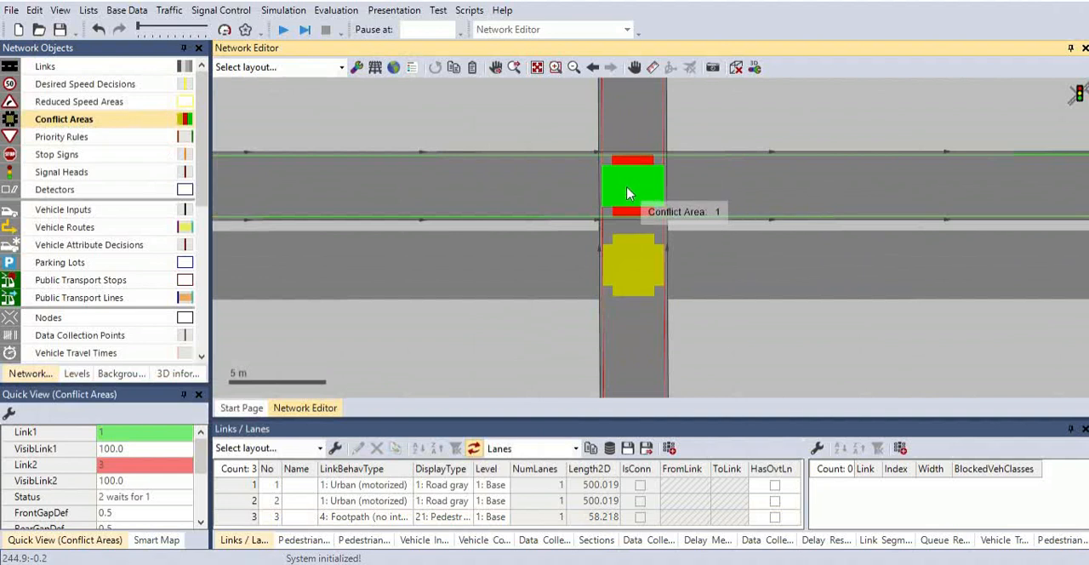
mouse_move(647, 209)
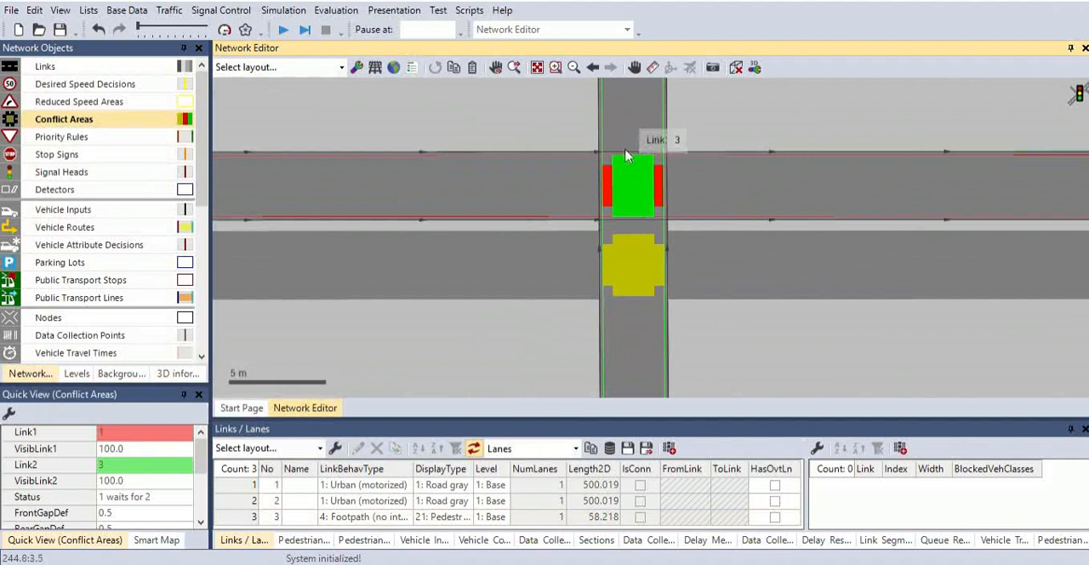
click(634, 263)
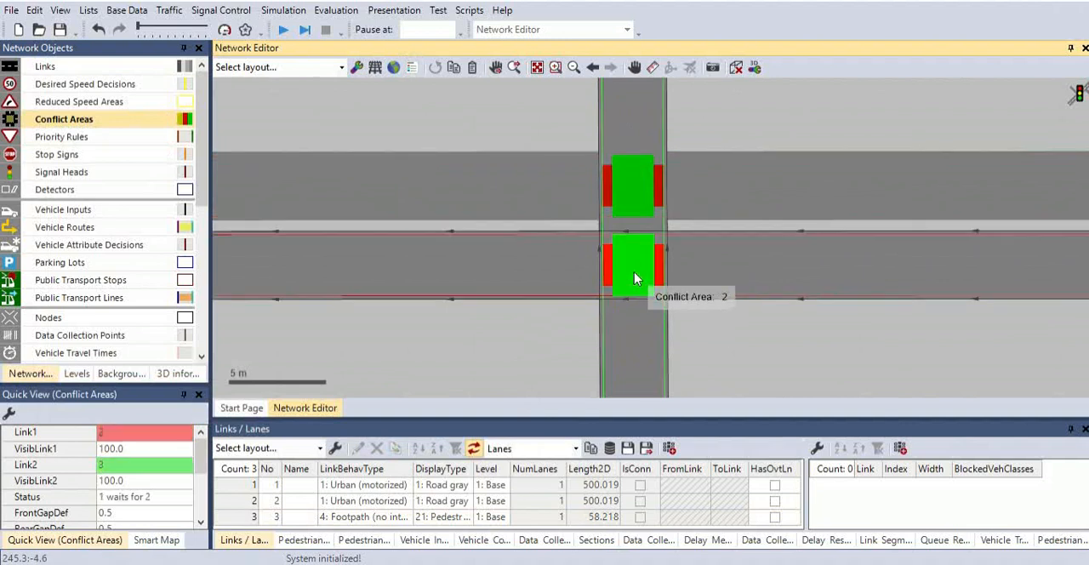
scroll(down, 3)
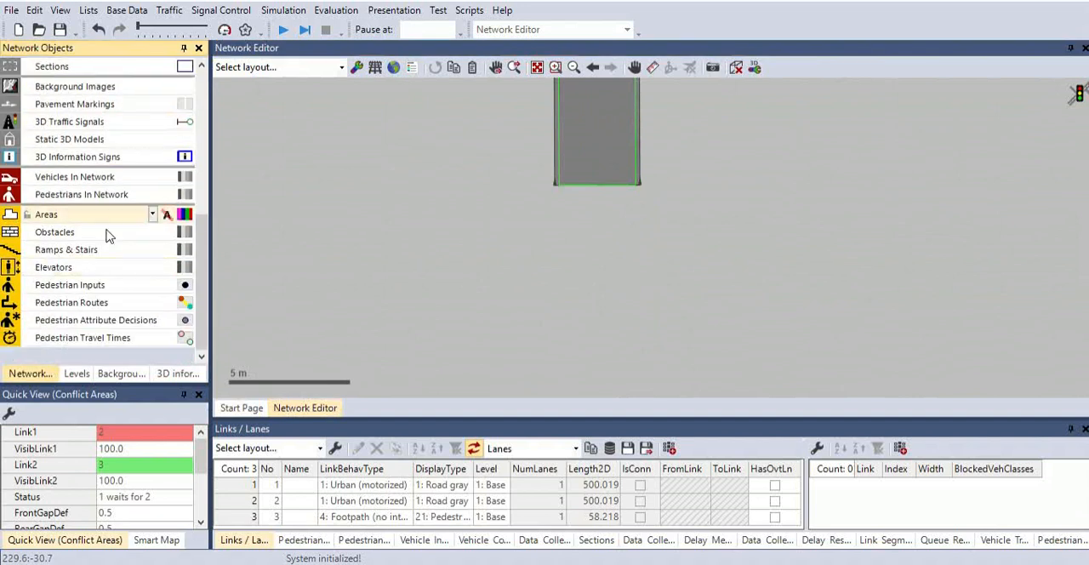
mouse_move(62, 223)
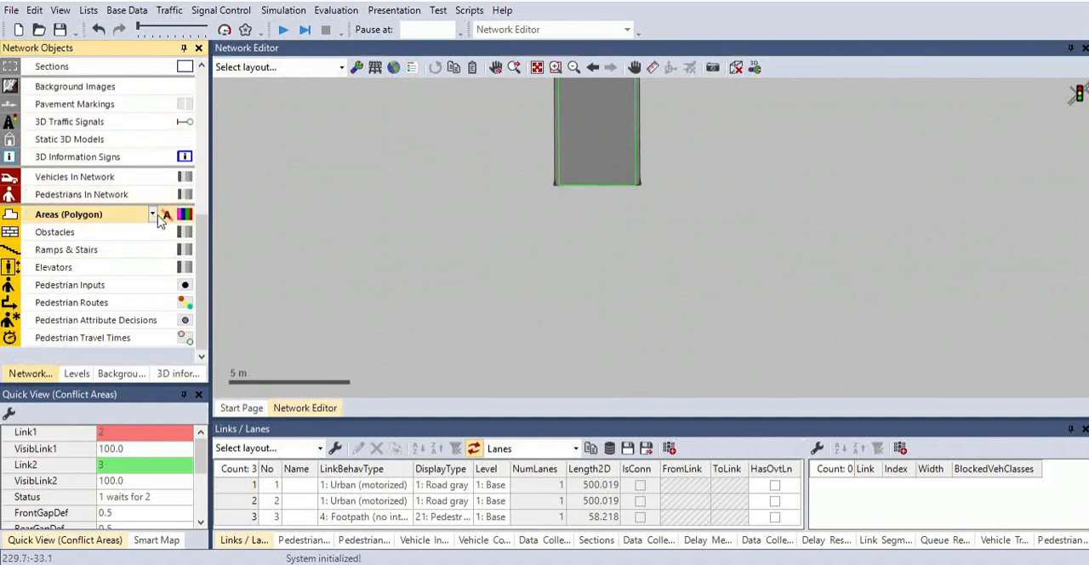
Step: Draw rectangular pedestrian areas and position them at the bottom and top footpath ends
click(153, 214)
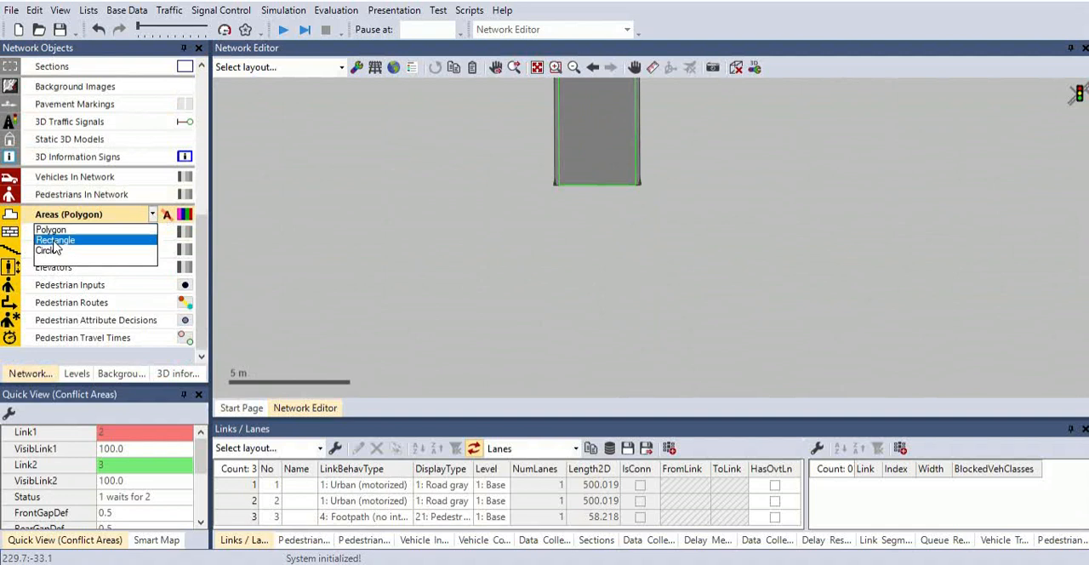
click(54, 240)
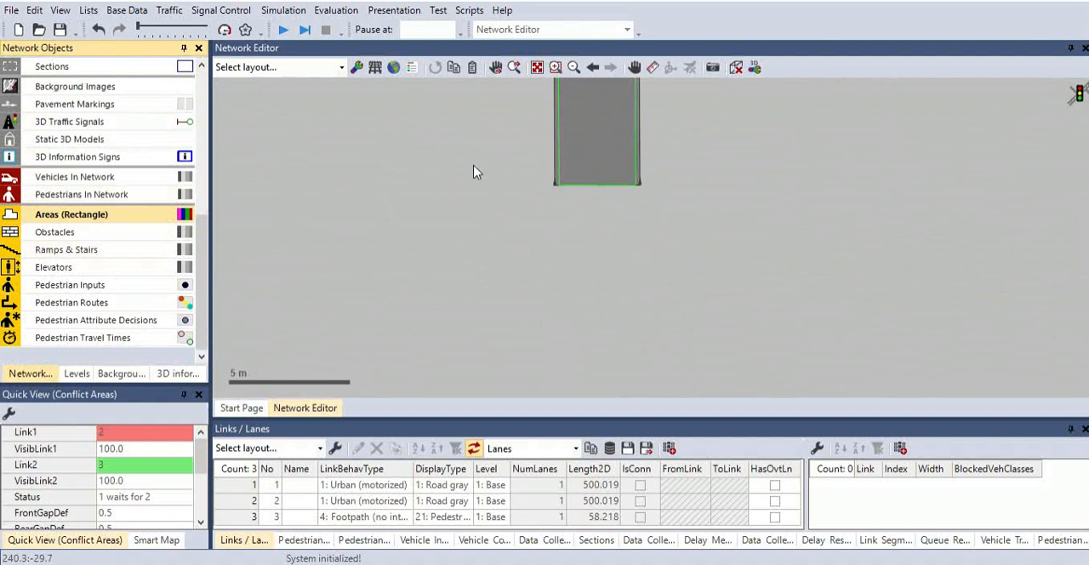
drag(474, 166, 474, 260)
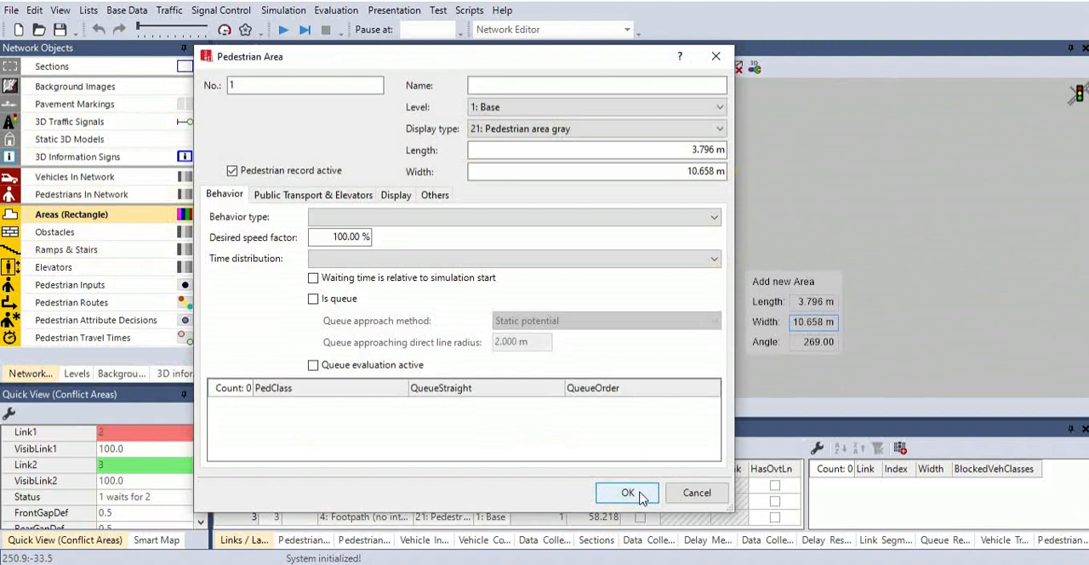
click(627, 493)
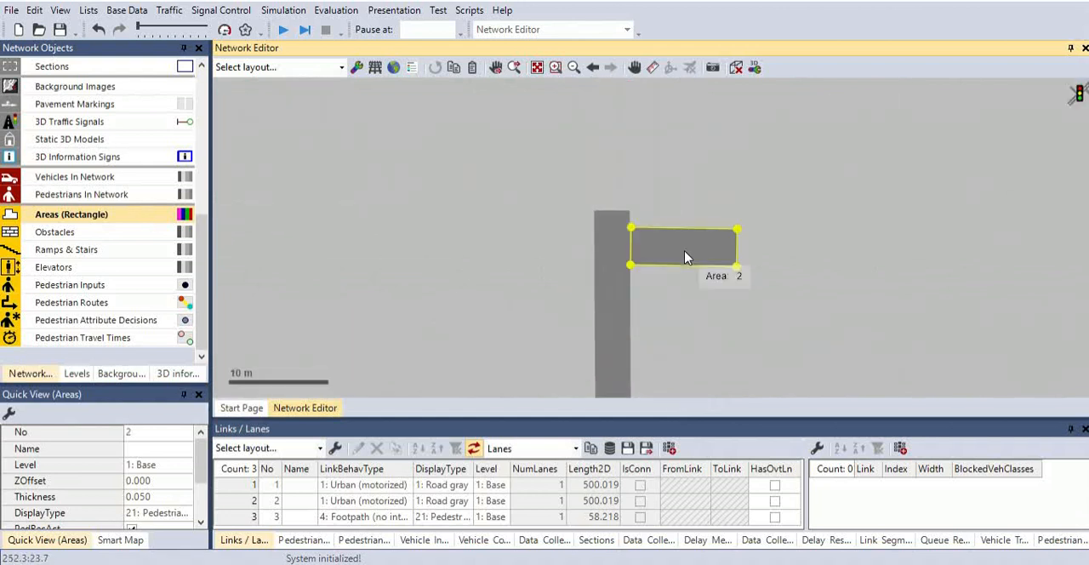
drag(681, 247, 613, 204)
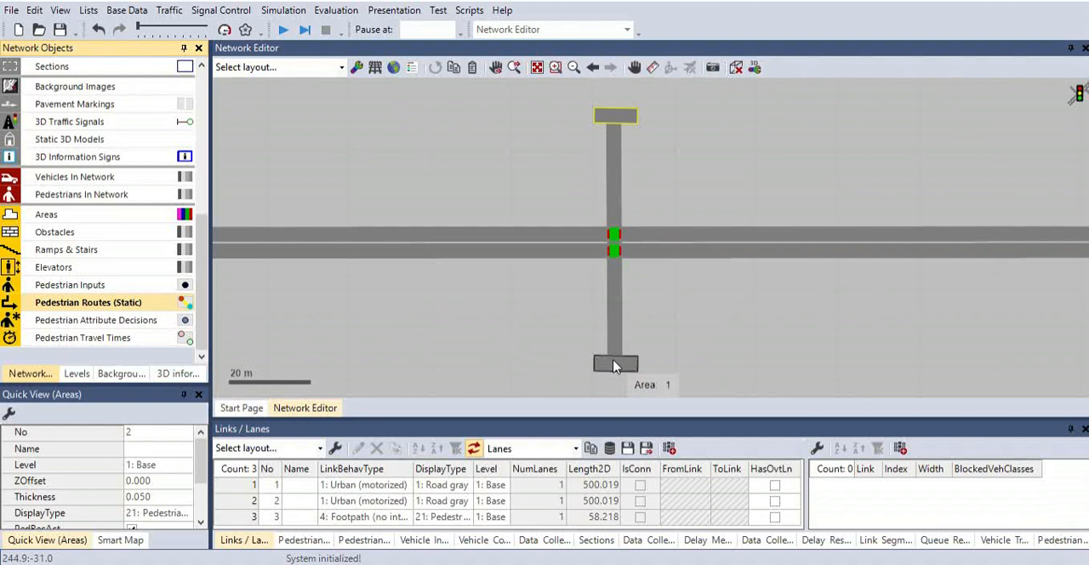
Step: Place a static routing decision in the bottom area with the top area as destination
click(614, 364)
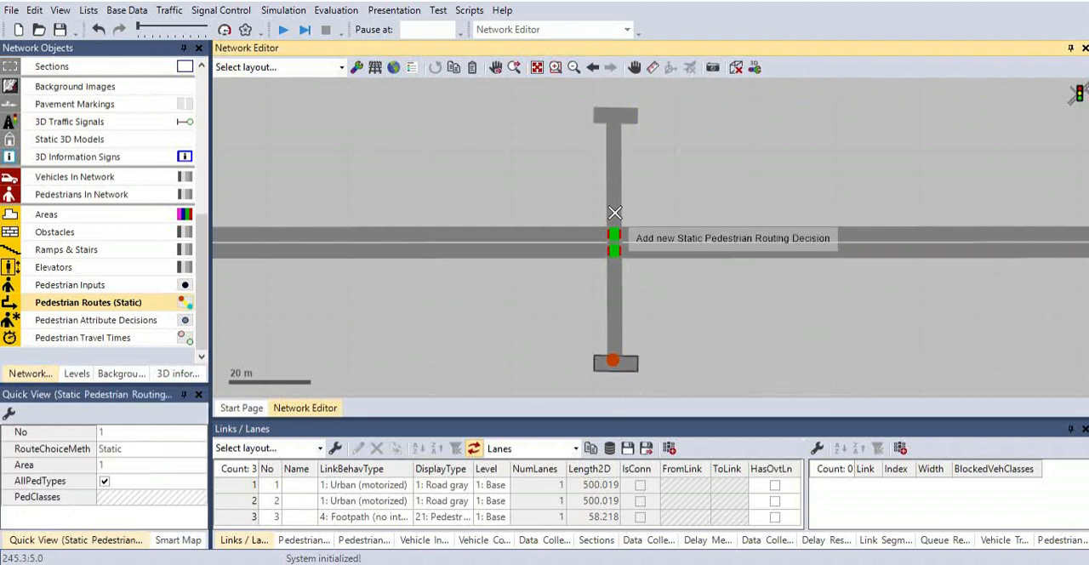
mouse_move(616, 155)
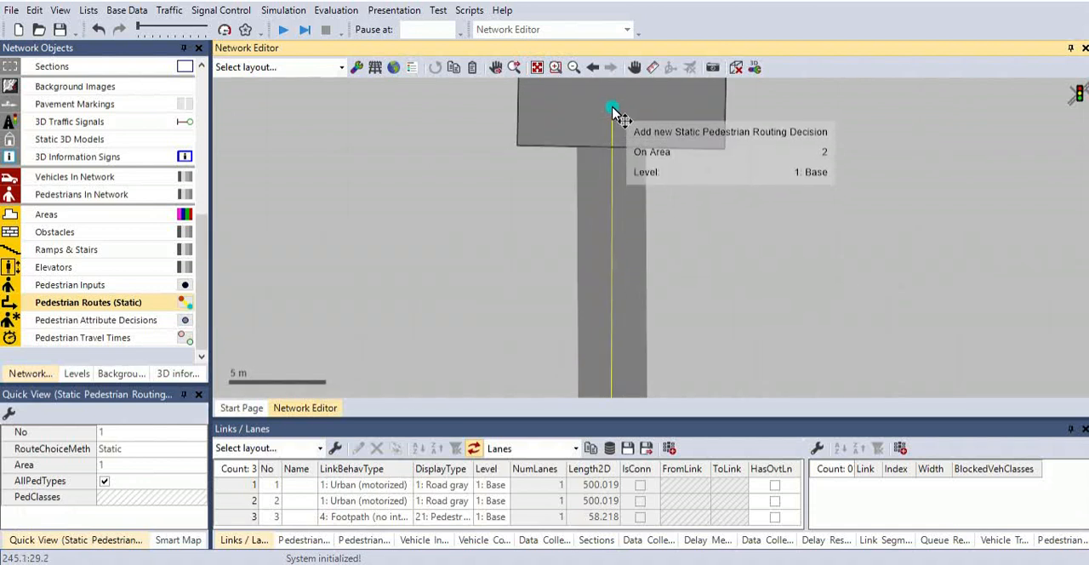
click(612, 109)
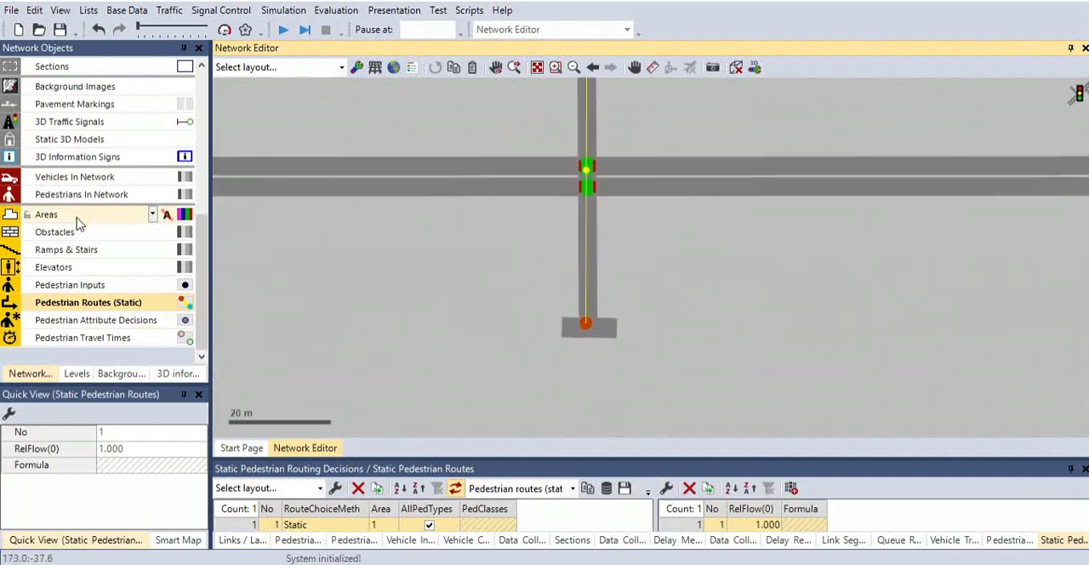
Step: Place a pedestrian input on the bottom area and select its list entry for volume editing
click(71, 284)
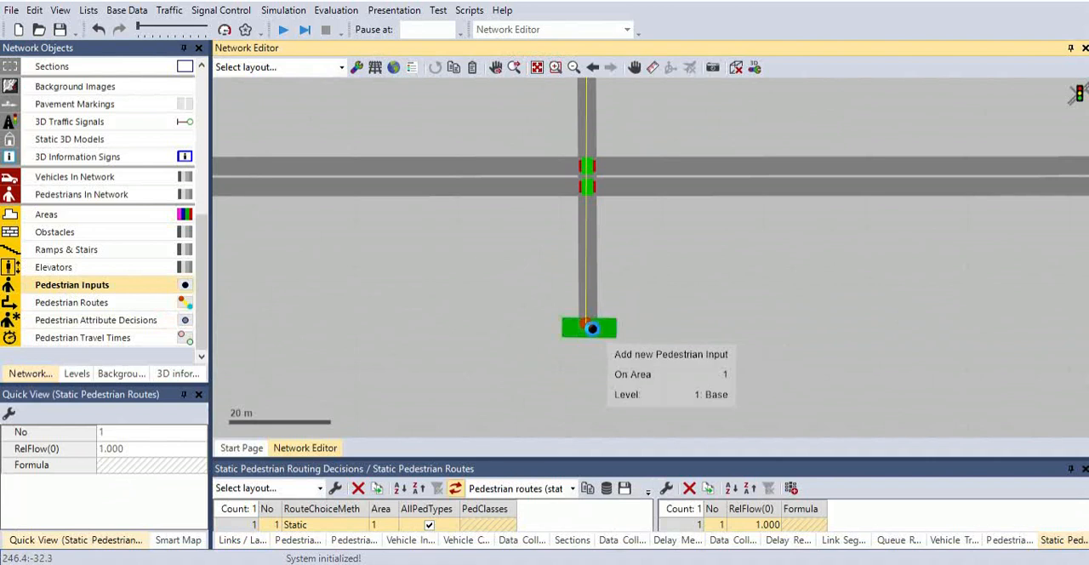
click(588, 328)
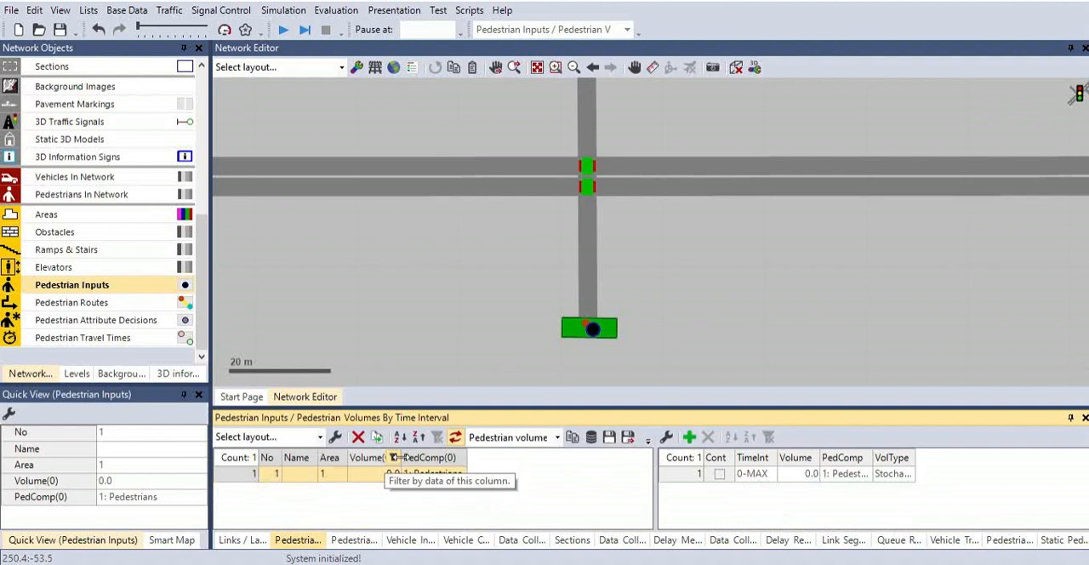
mouse_move(286, 502)
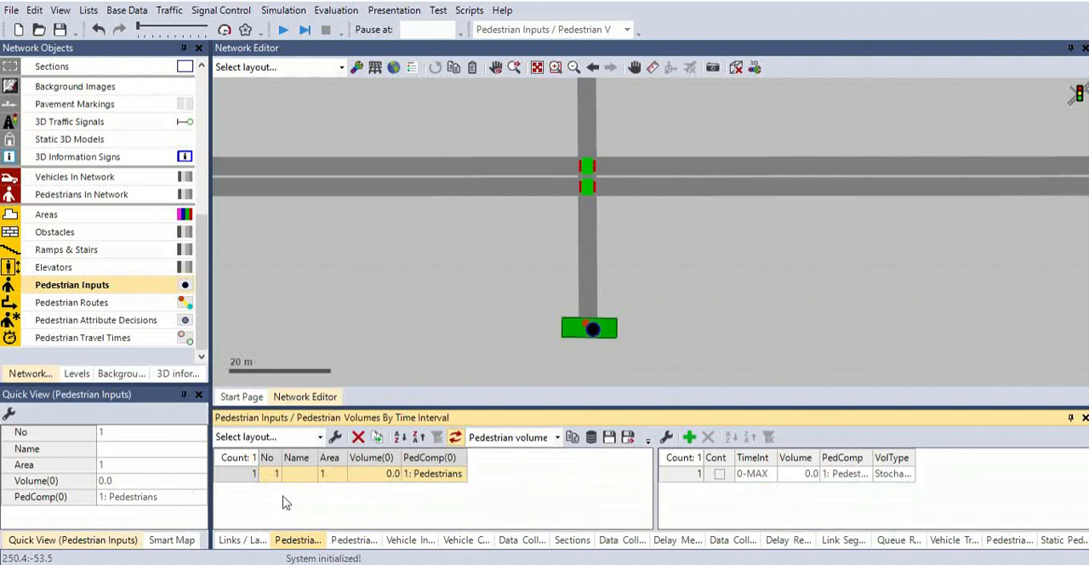
click(132, 481)
text(1000)
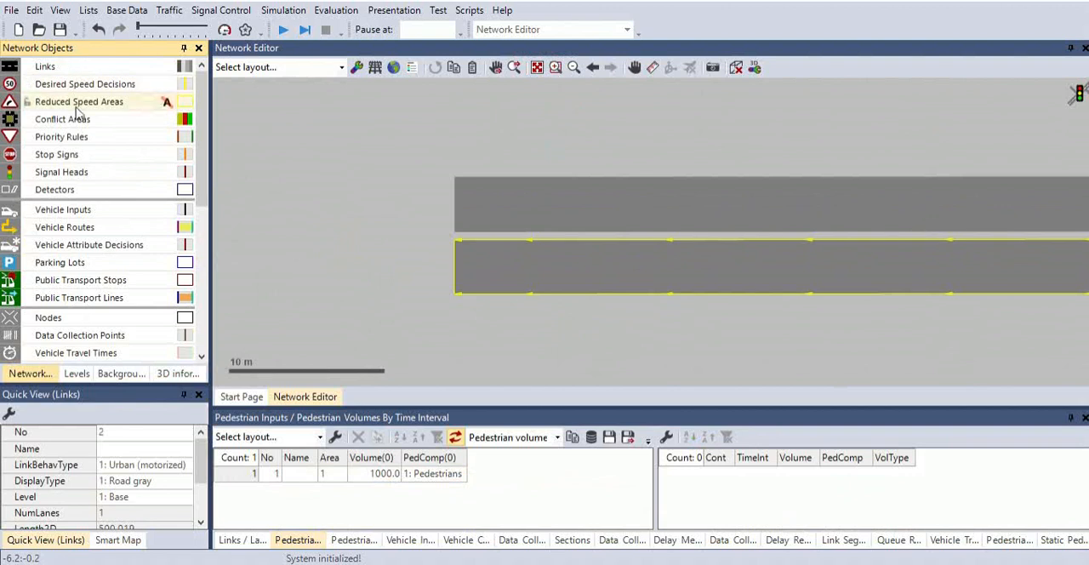
mouse_move(63, 210)
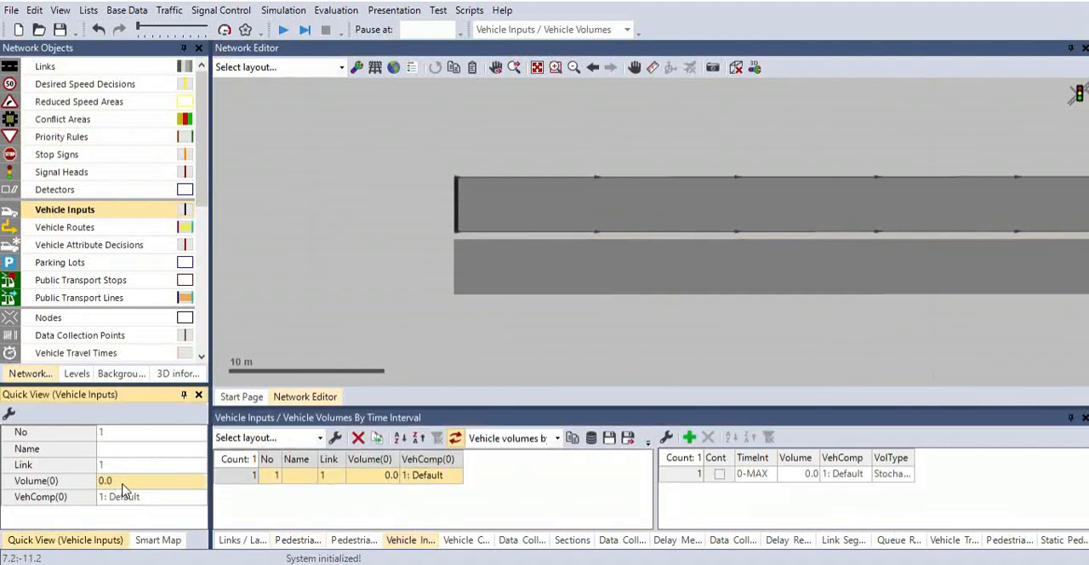
Step: Add a vehicle input of 800 vehicles at the start of link 1
text(800)
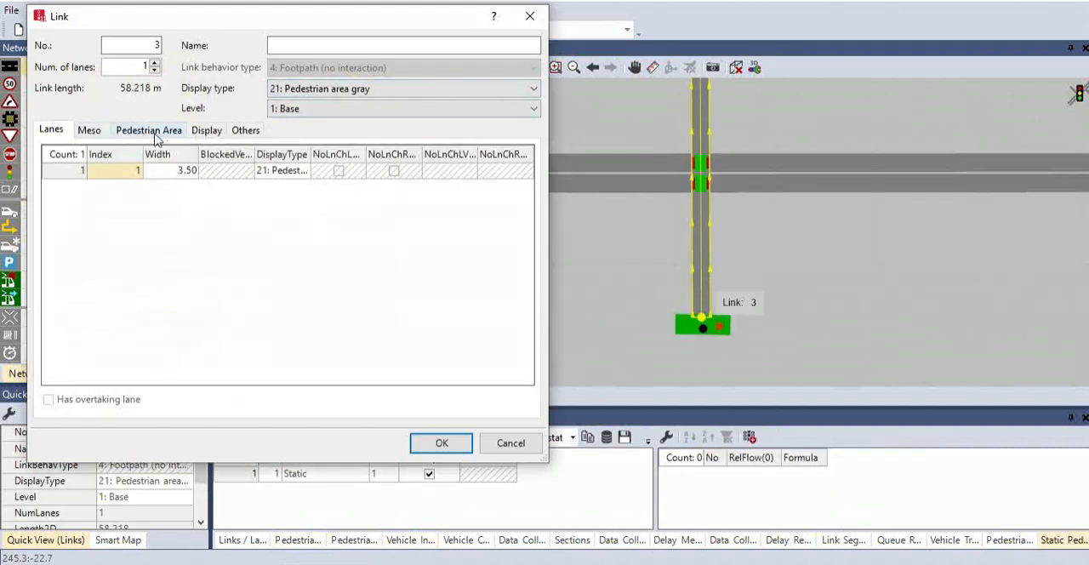
Step: Mark footpath link 3 as a pedestrian area in its Pedestrian Area settings
click(148, 129)
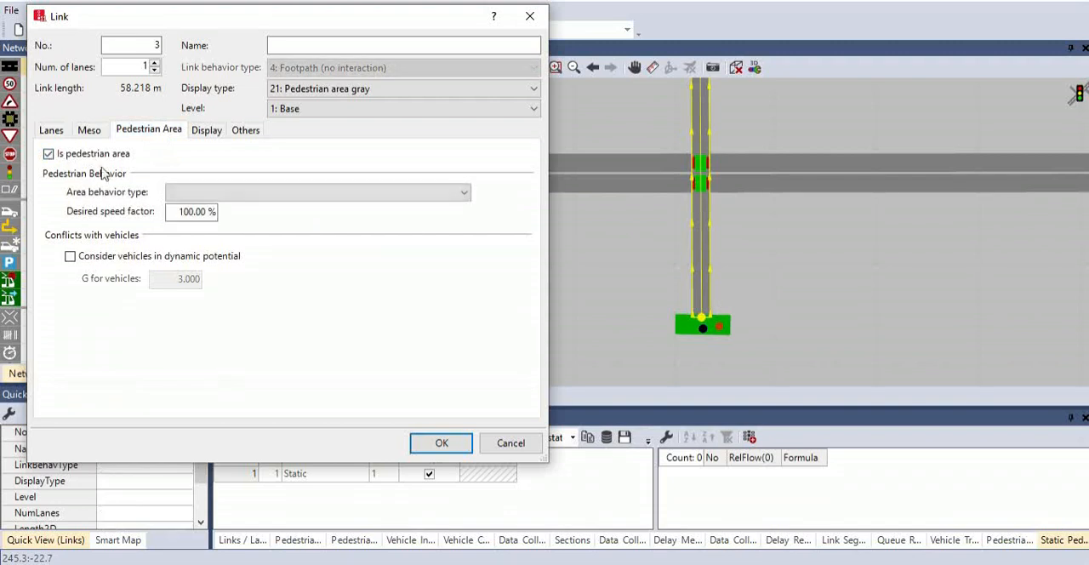
mouse_move(346, 294)
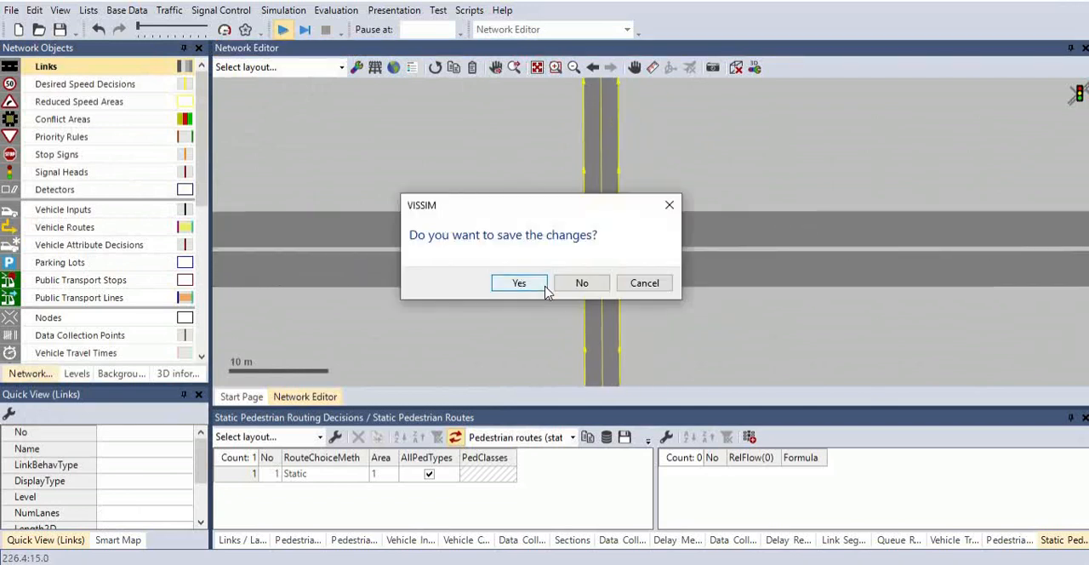
Step: Save changes, start the simulation, and zoom out to watch traffic pass the crossing
click(519, 283)
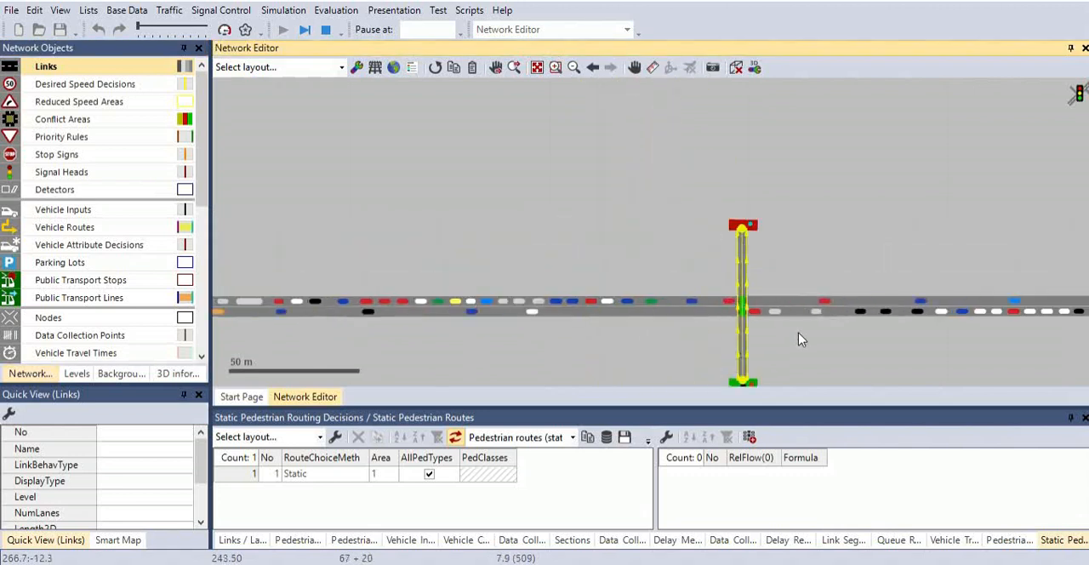
scroll(down, 3)
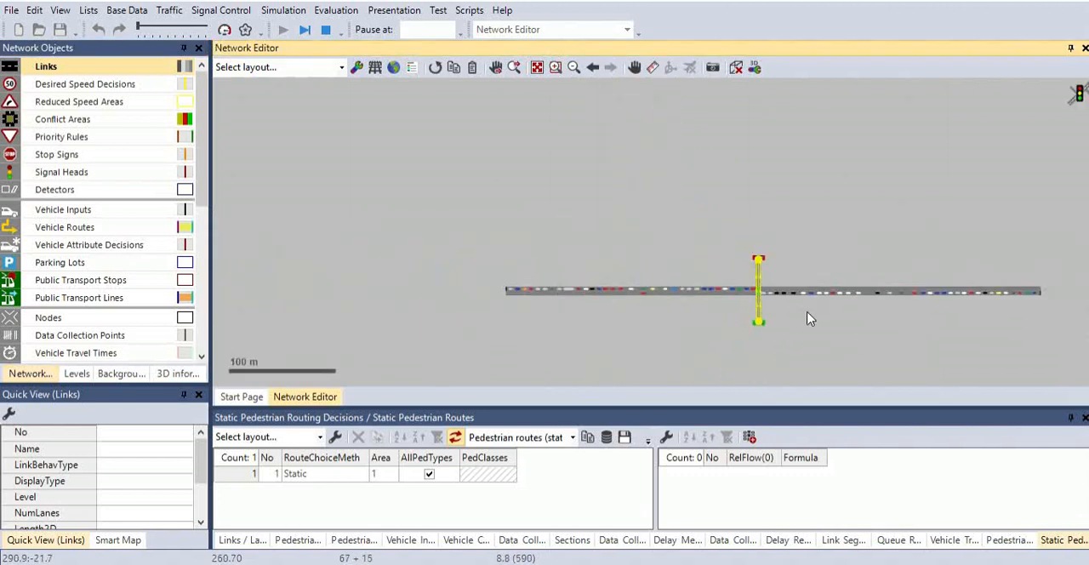